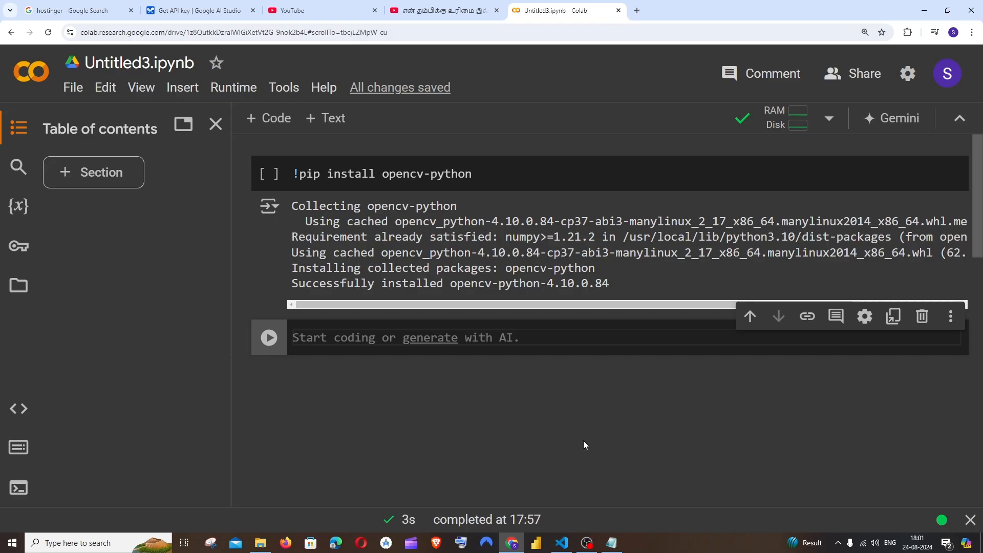
mouse_move(597, 458)
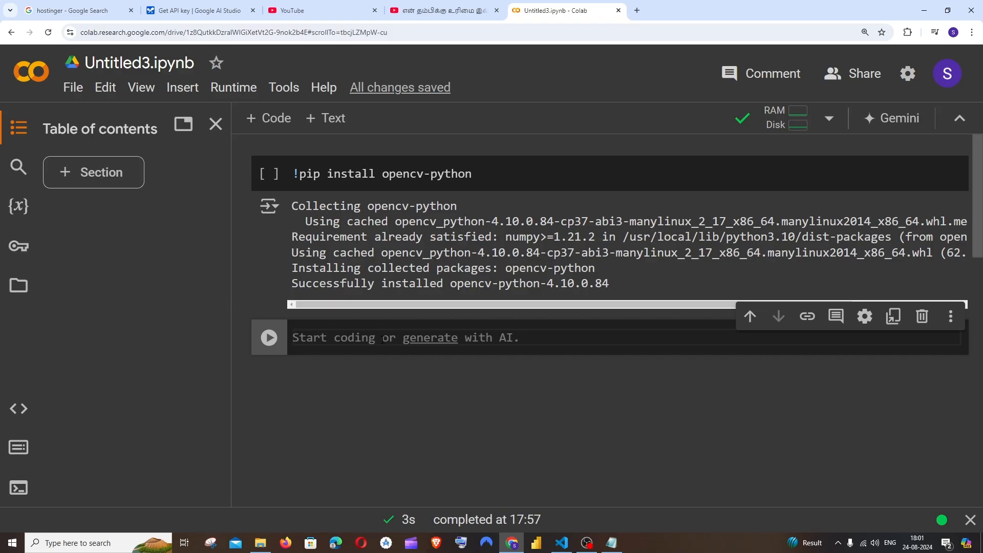
Run pip list in the code cell and browse the resulting table of package versions
type("pip li")
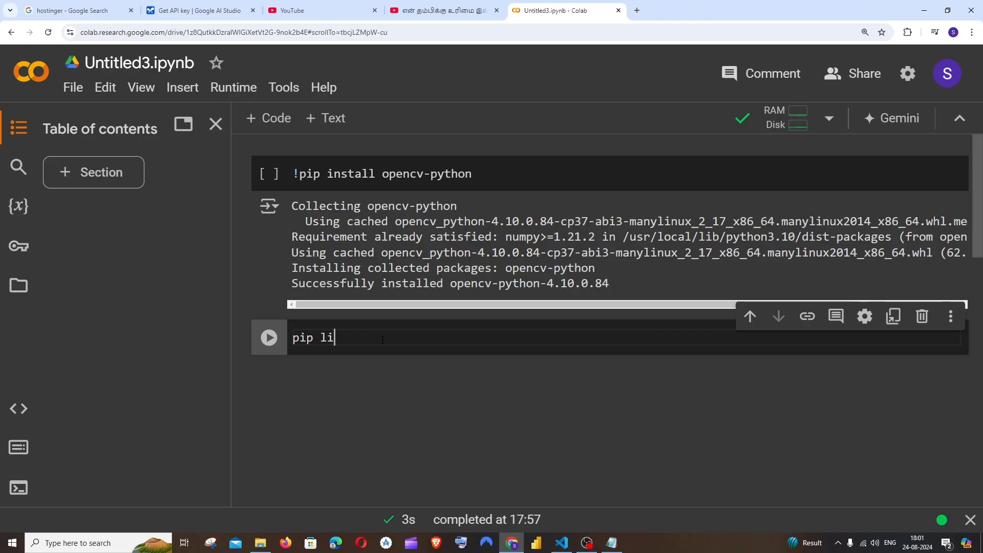
type("st")
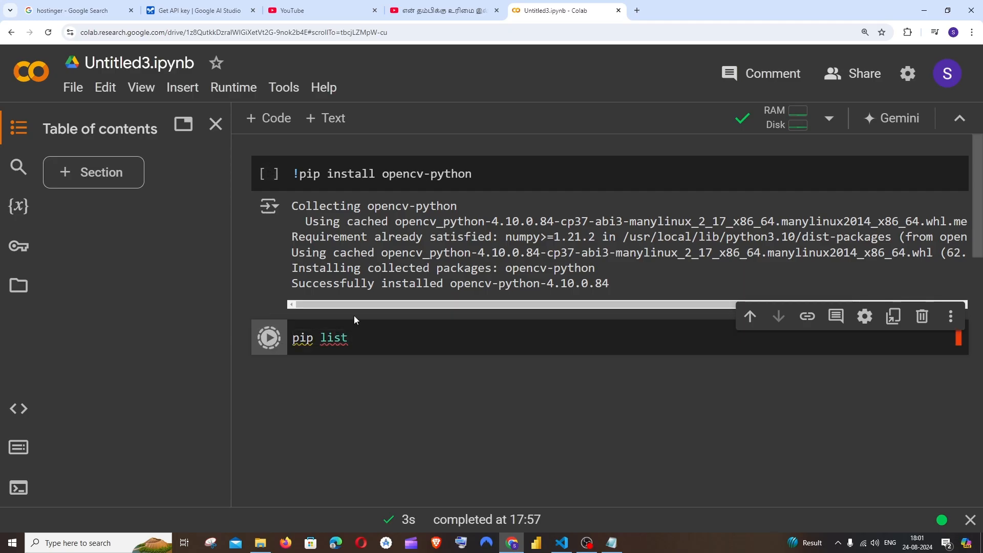
left_click(268, 336)
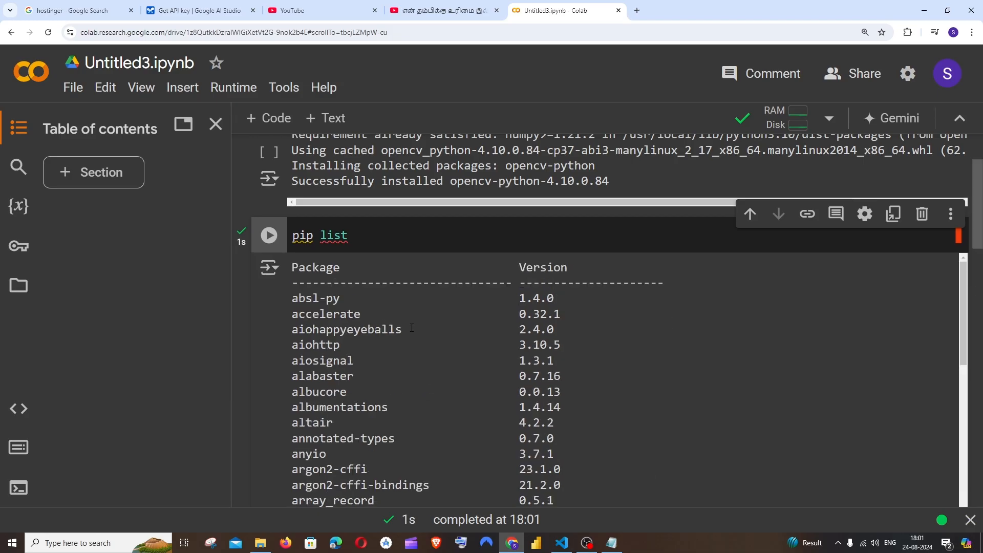
left_click_drag(292, 314, 395, 421)
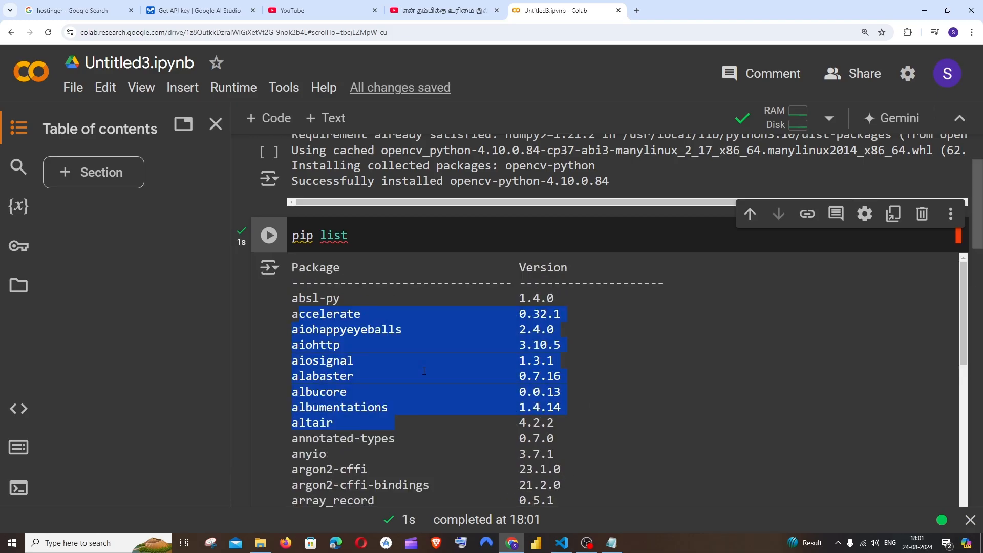
scroll("down", 3)
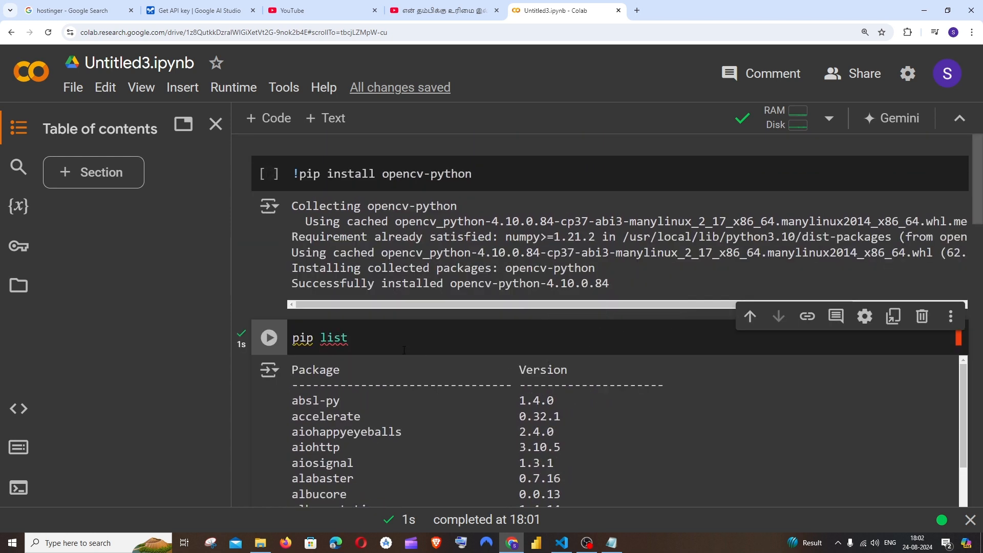
Replace the cell's code with import cv2 and print(cv2.__version__), autocompleting __version__
double_click(302, 338)
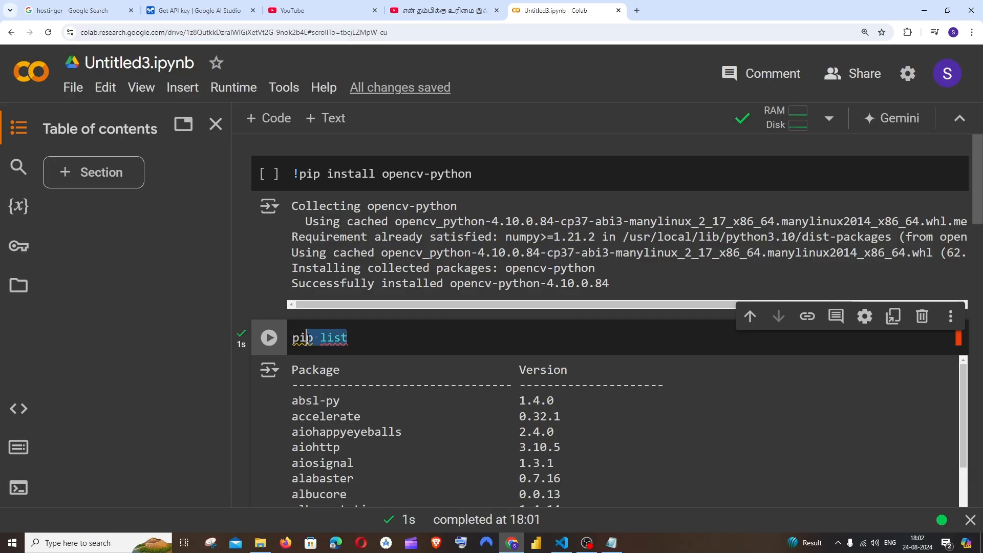
left_click(612, 543)
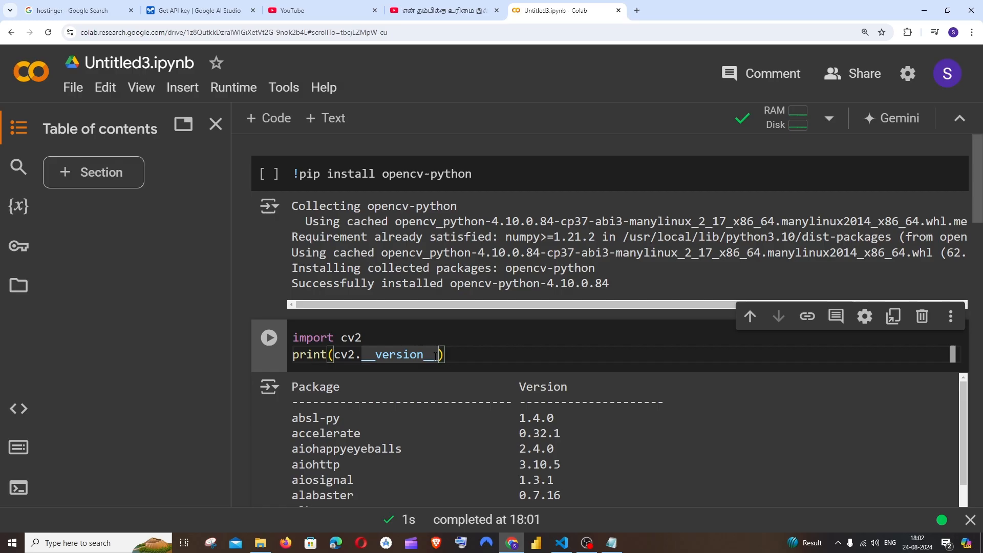
key("Backspace")
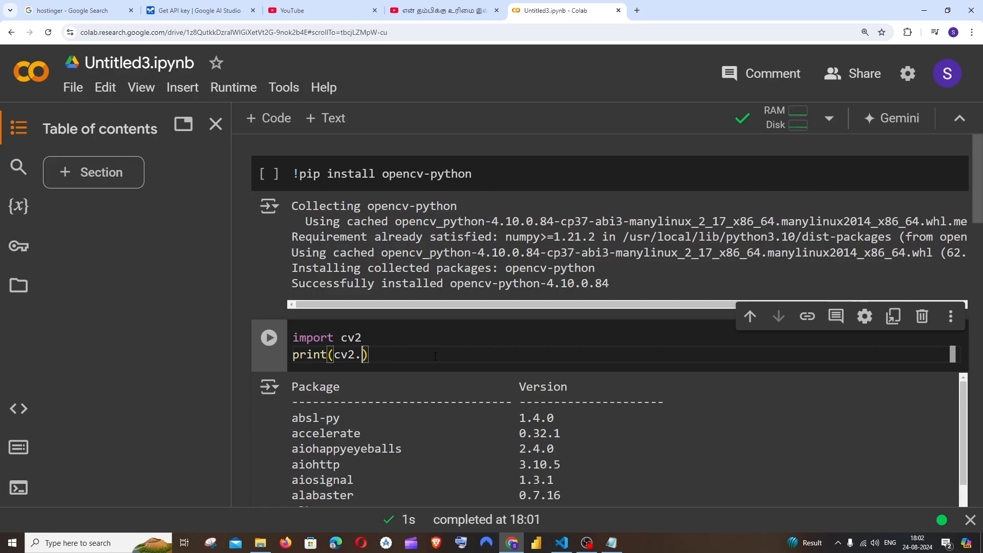
type("__version__")
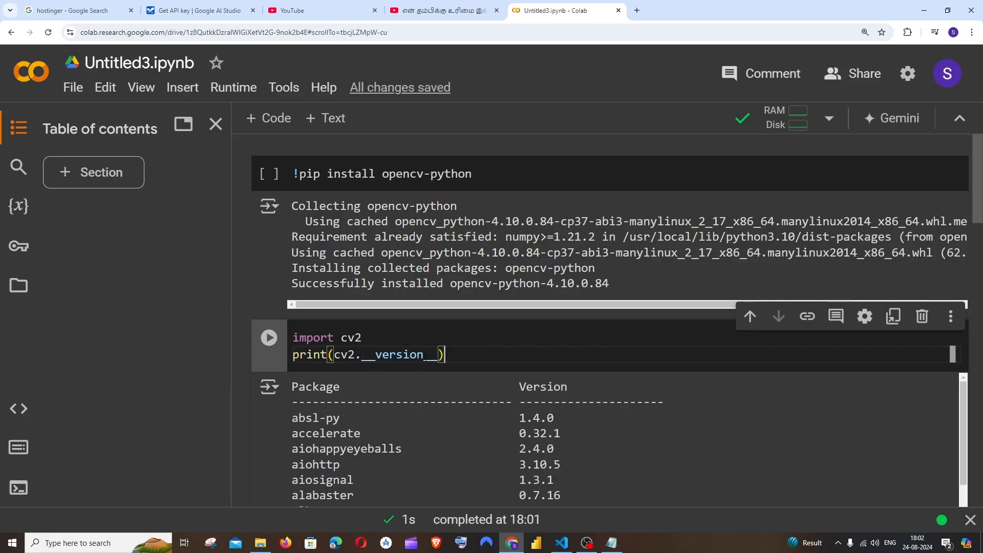
Run the cv2 cell to print 4.10.0 and compare it with the installed opencv-python version
left_click(268, 338)
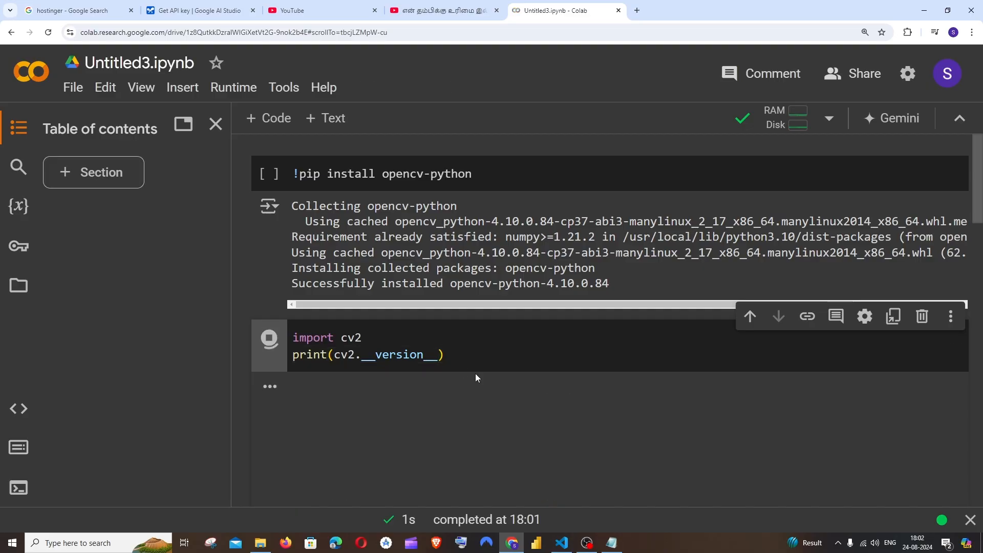
left_click(268, 338)
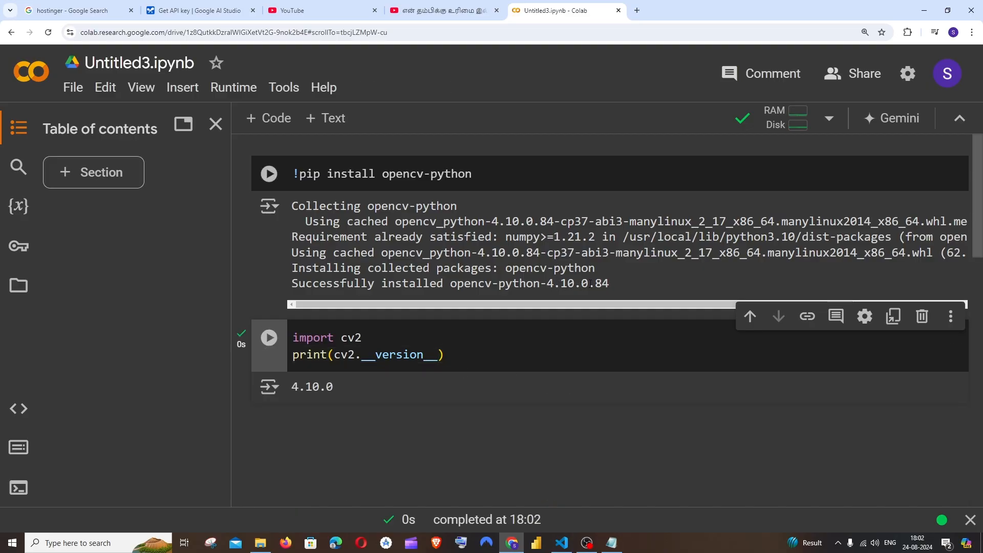
double_click(567, 283)
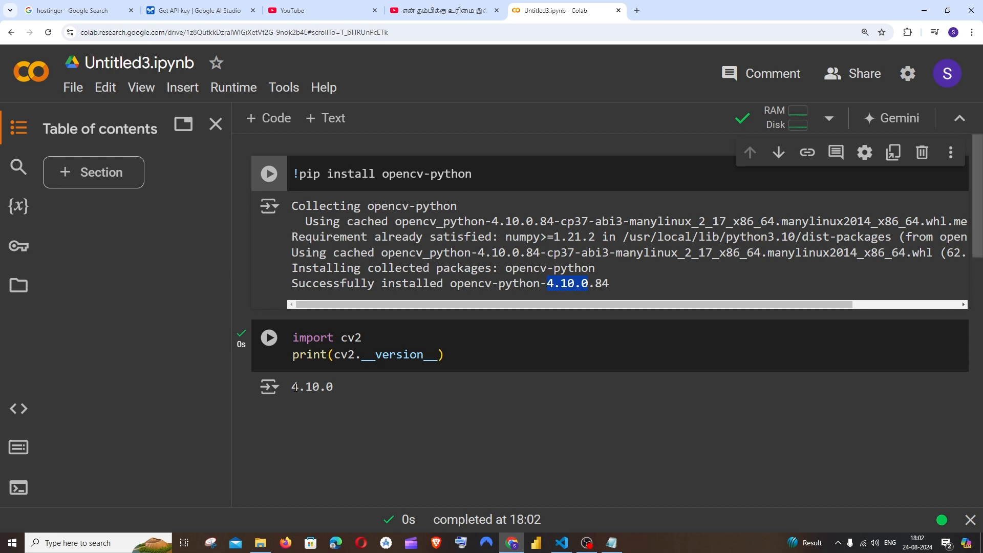